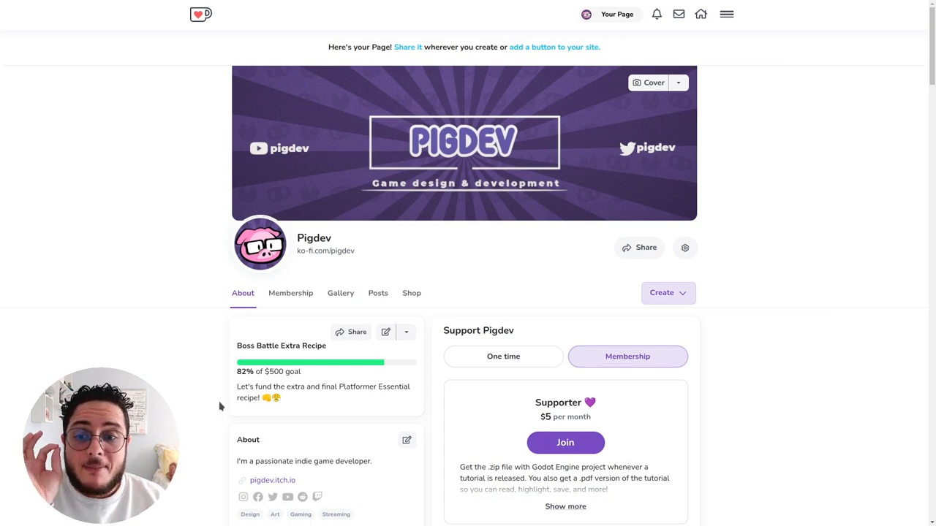
Scroll down the Pigdev creator page toward the Shop section
scroll("down", 3)
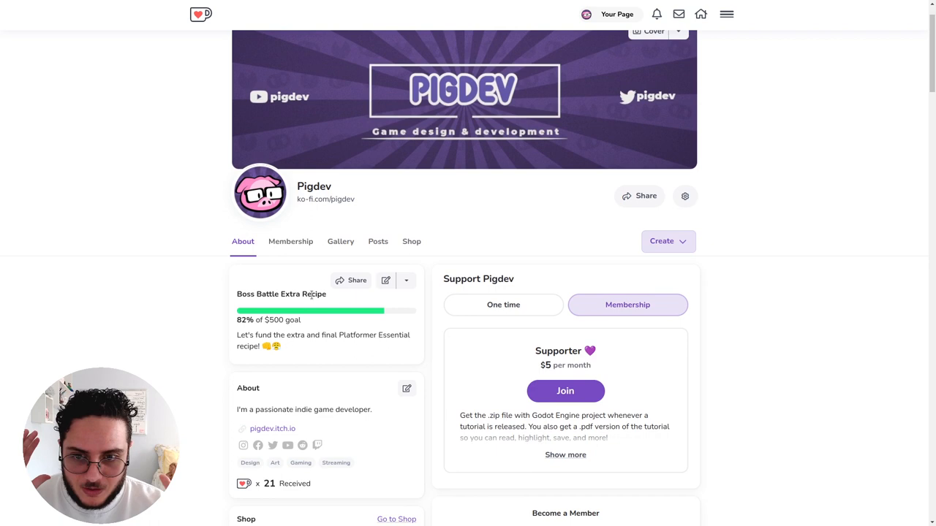
mouse_move(326, 263)
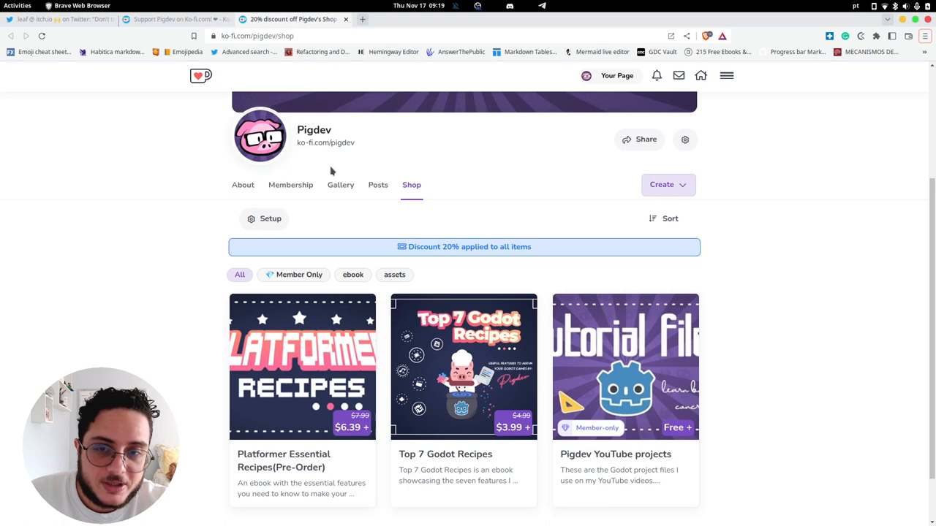
Show the Pigdev shop full screen and pick the Platformer Essential Recipes item
key("F11")
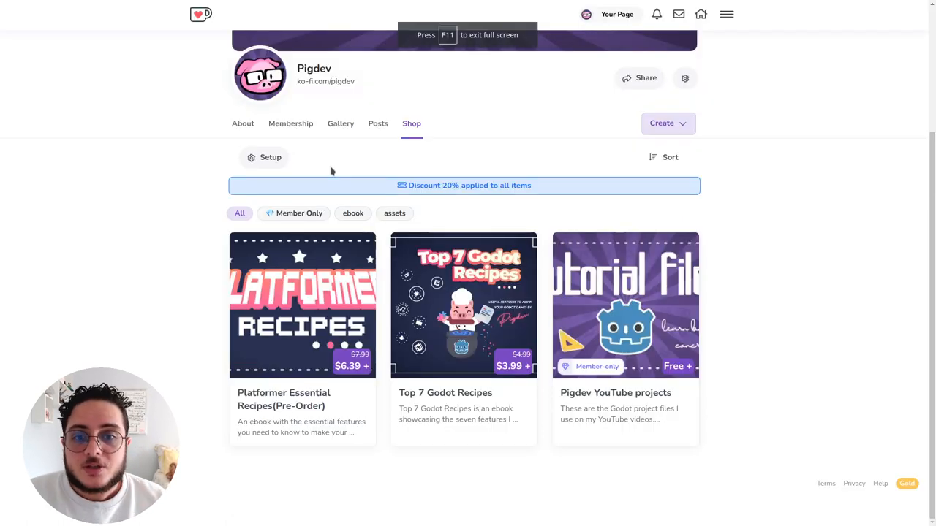
mouse_move(197, 234)
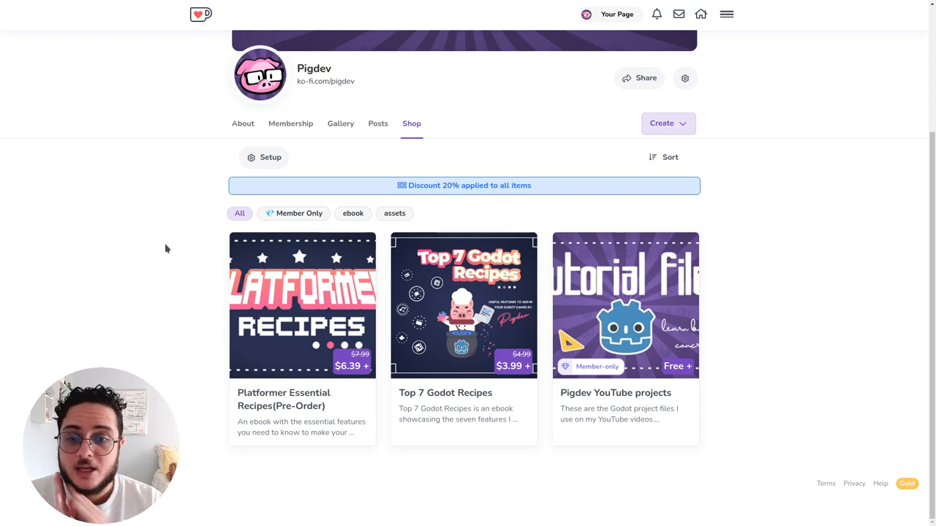
mouse_move(433, 307)
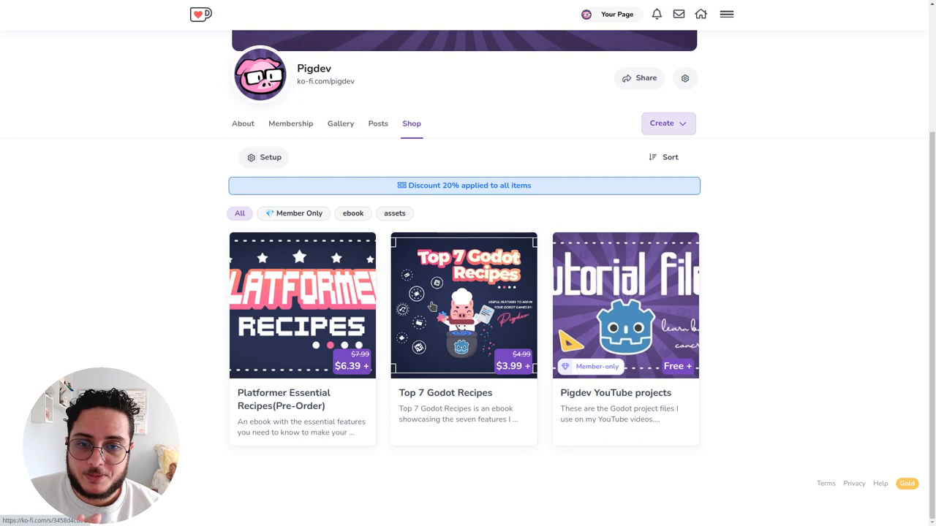
mouse_move(251, 321)
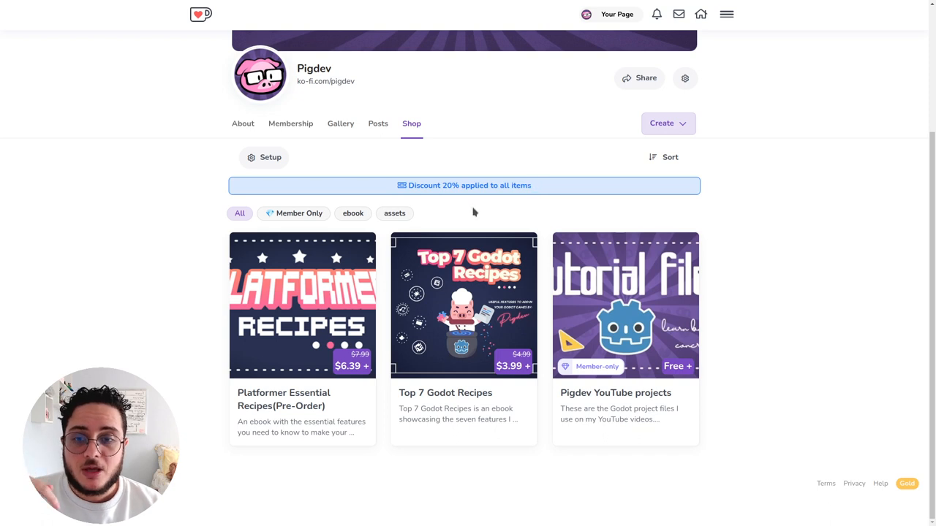
mouse_move(282, 306)
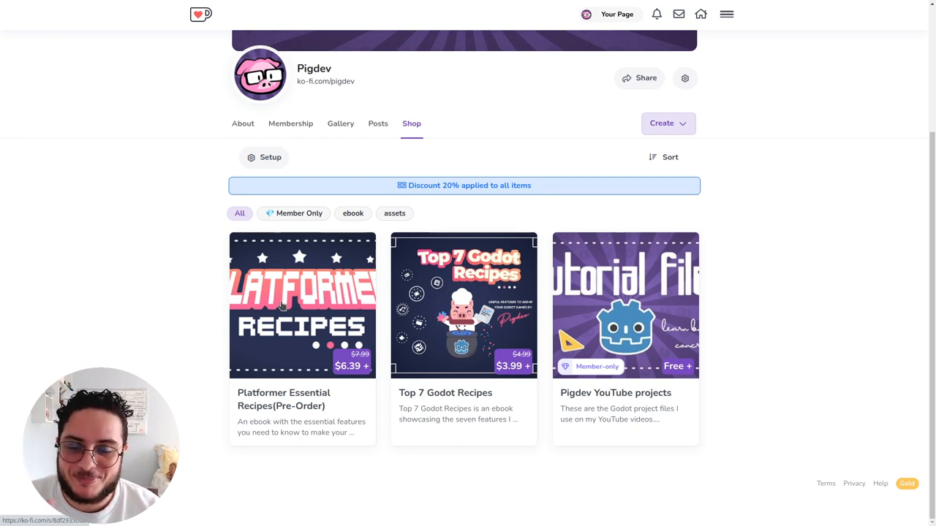
left_click(301, 305)
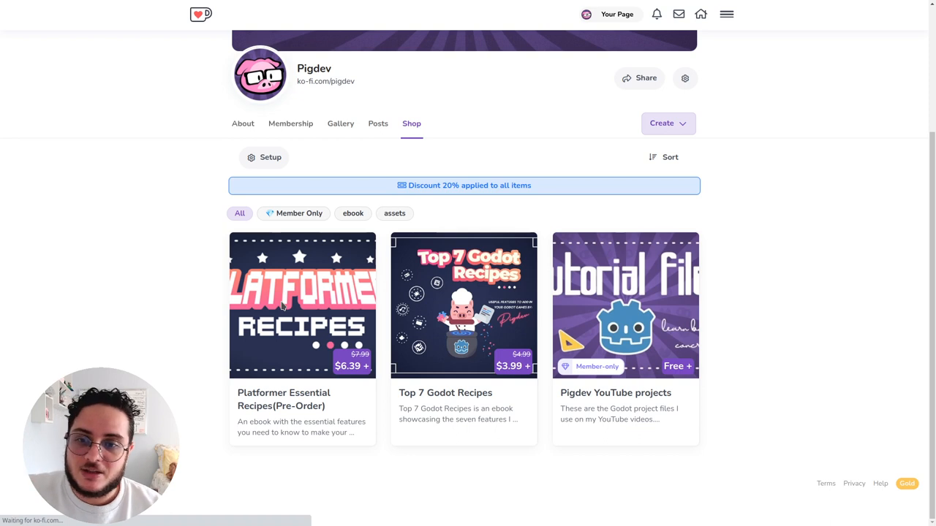
Buy Platformer Essential Recipes (Pre-Order) at a chosen amount of $16
left_click(302, 306)
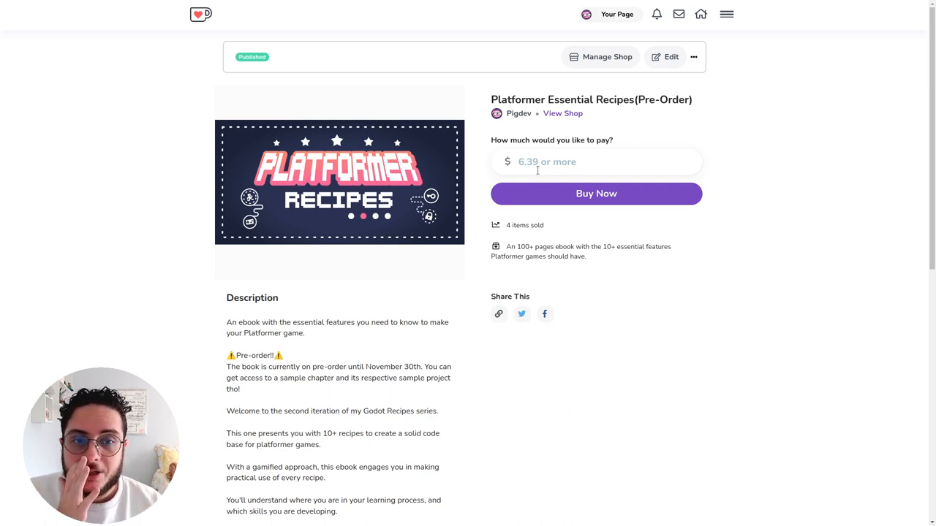
type("16")
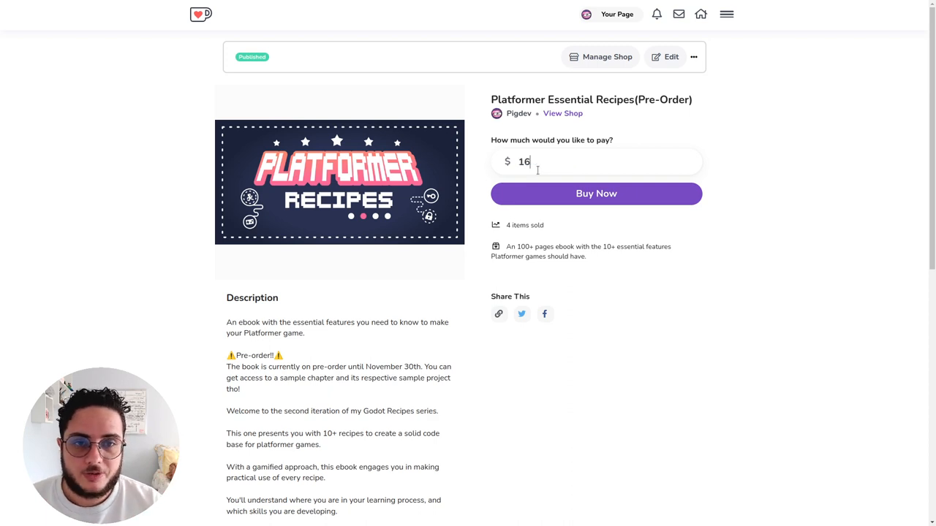
mouse_move(548, 193)
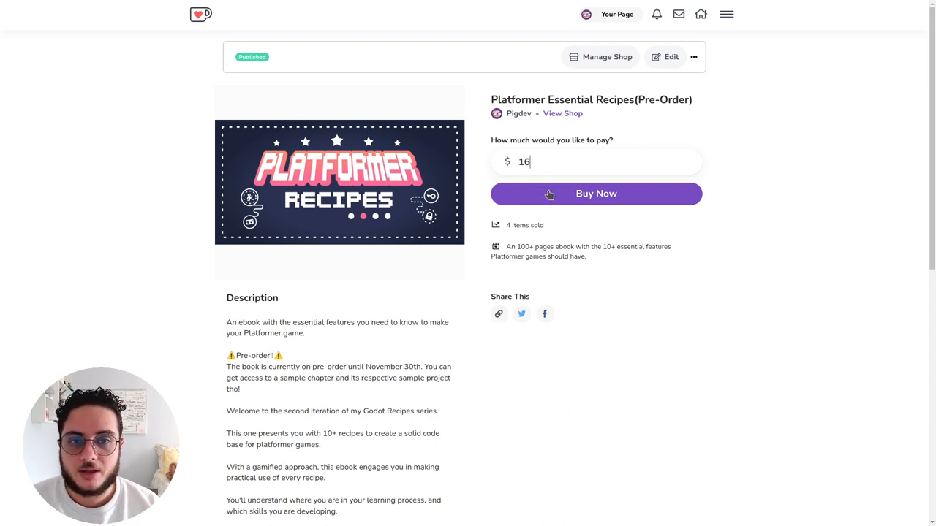
left_click(597, 193)
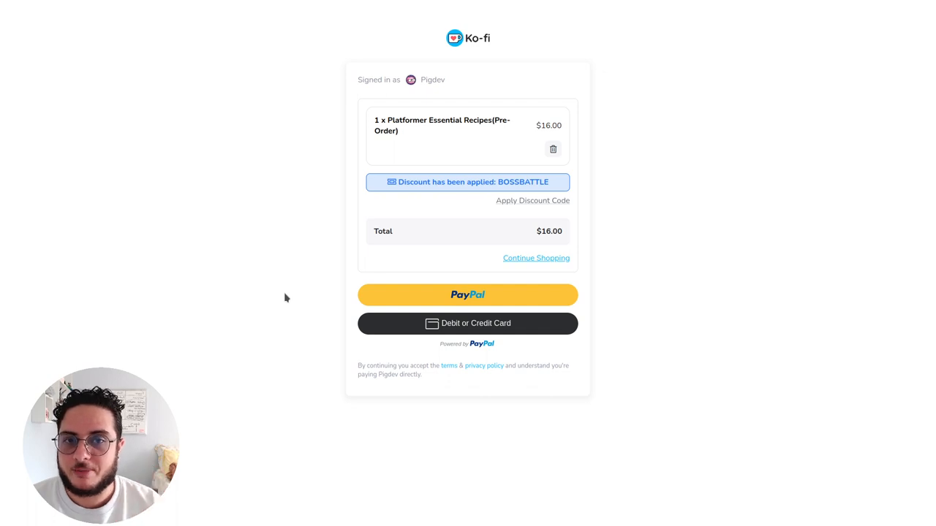
mouse_move(399, 181)
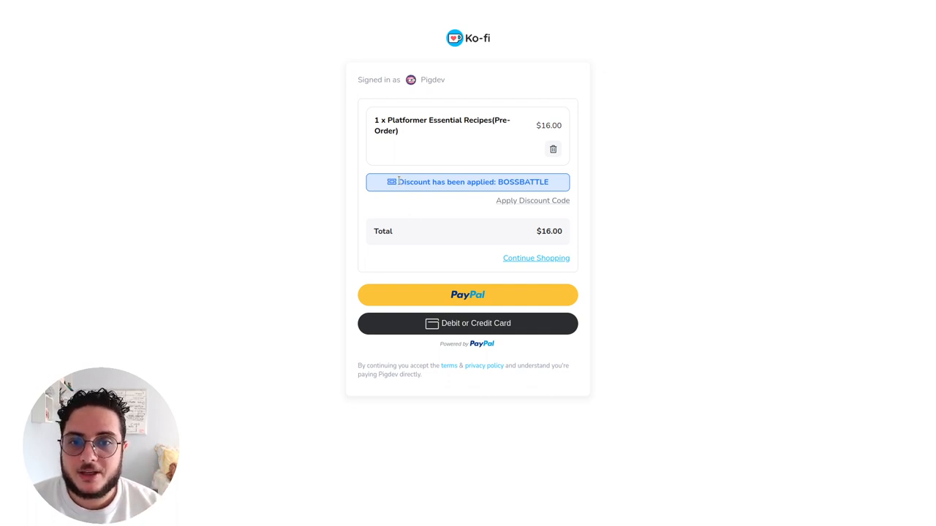
Highlight the BOSSBATTLE discount code on the $16.00 checkout
double_click(523, 182)
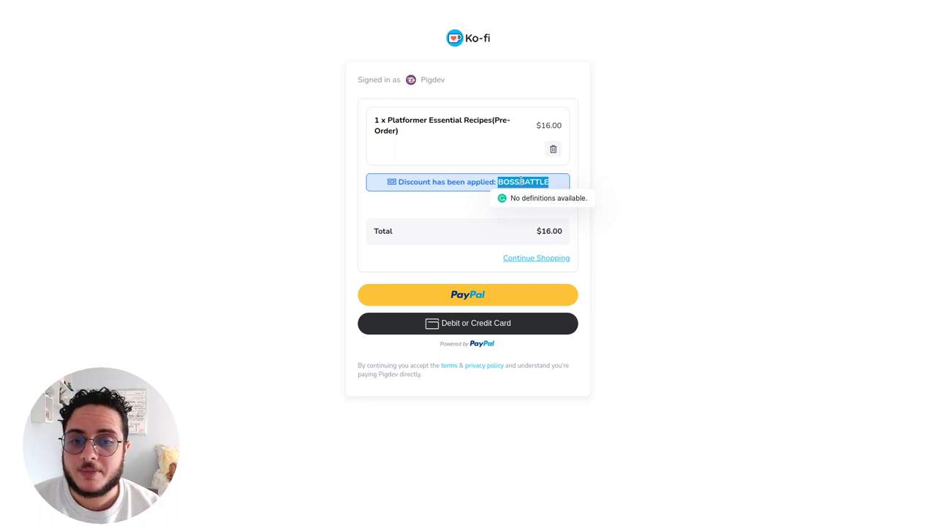
mouse_move(465, 323)
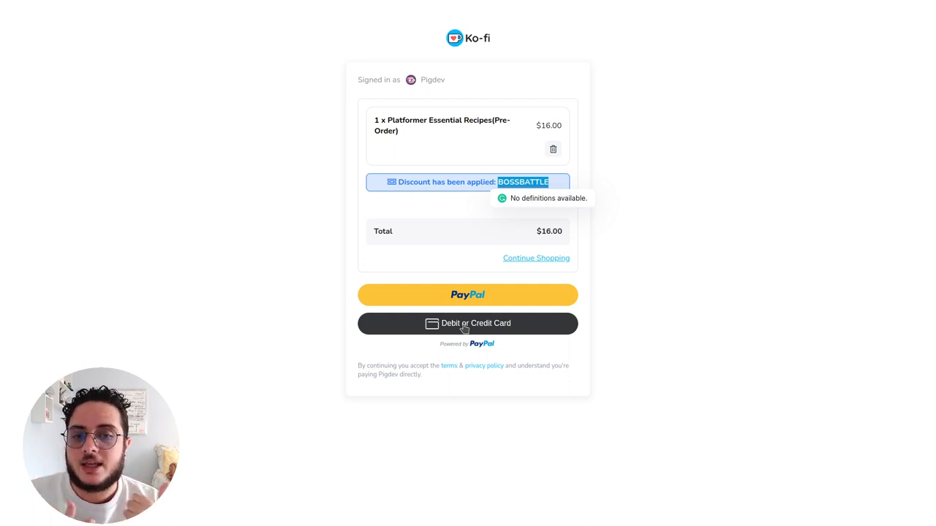
mouse_move(468, 295)
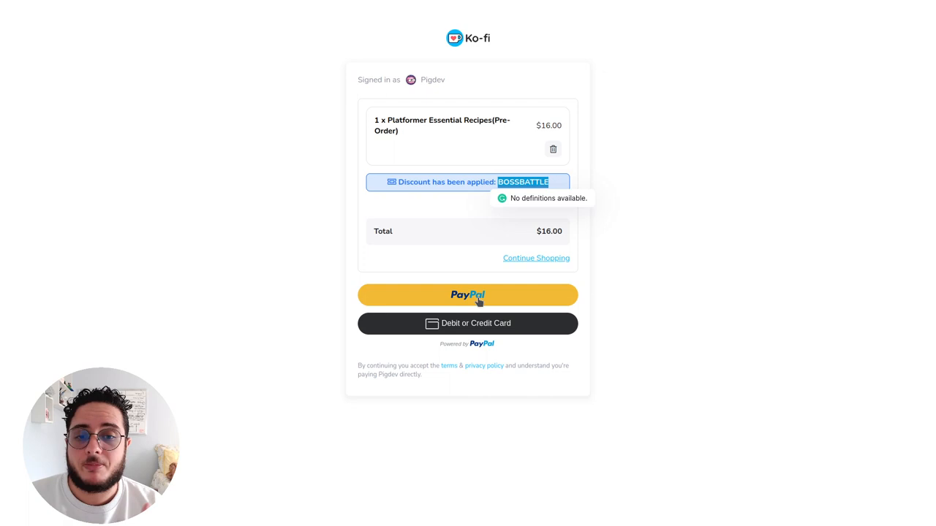
mouse_move(432, 326)
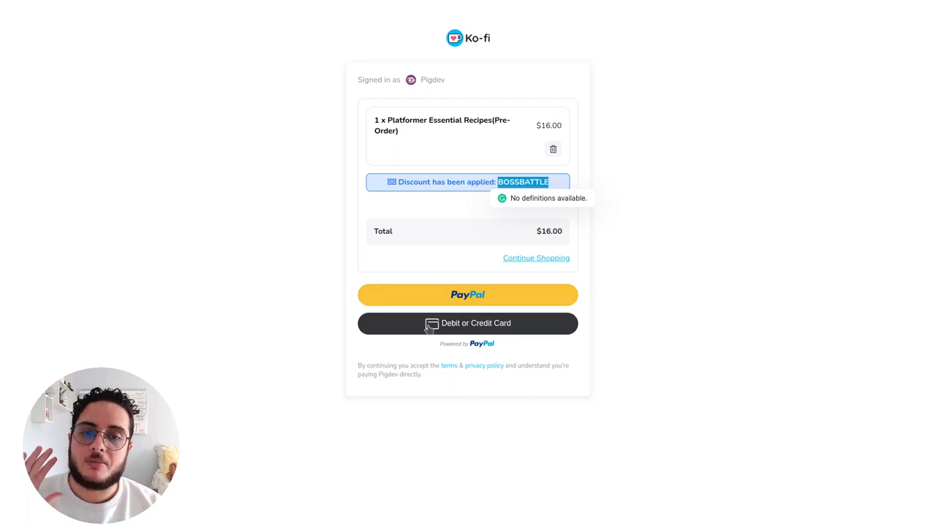